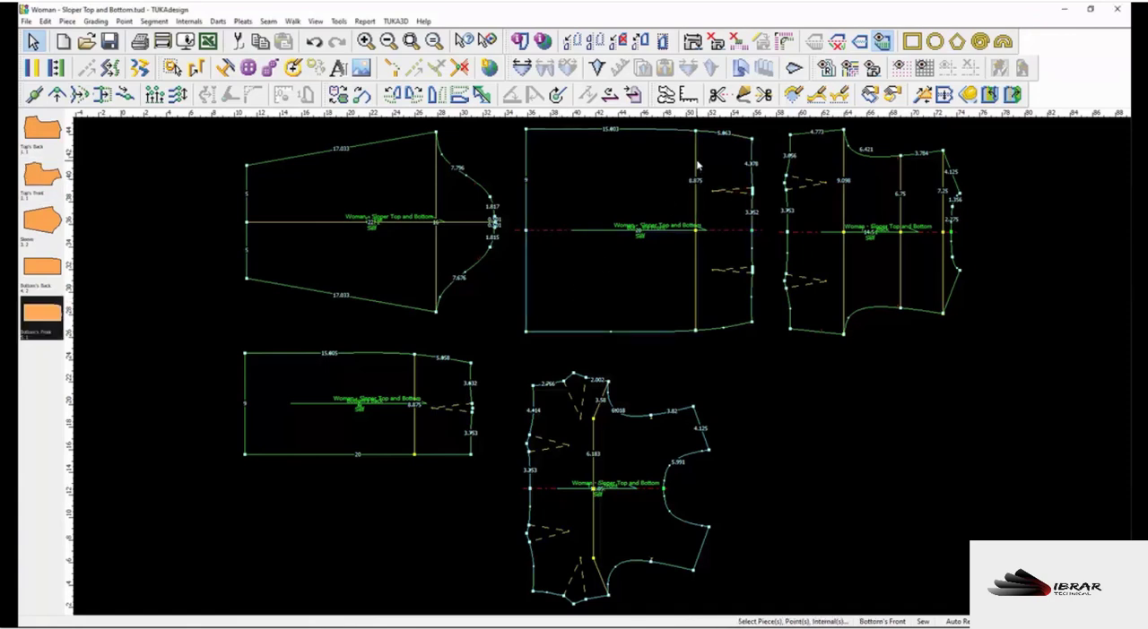
Select the Top's Front bodice piece from the layout
left_click(624, 445)
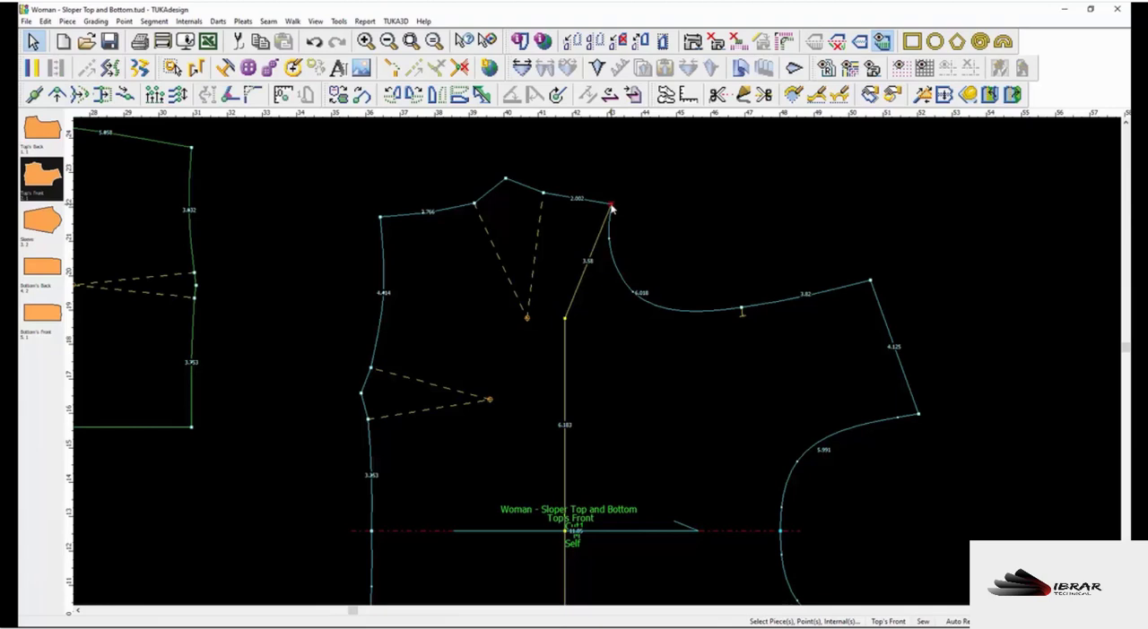
Select the shoulder point, then the short straight right-edge segment of the front piece
left_click_drag(612, 206, 711, 205)
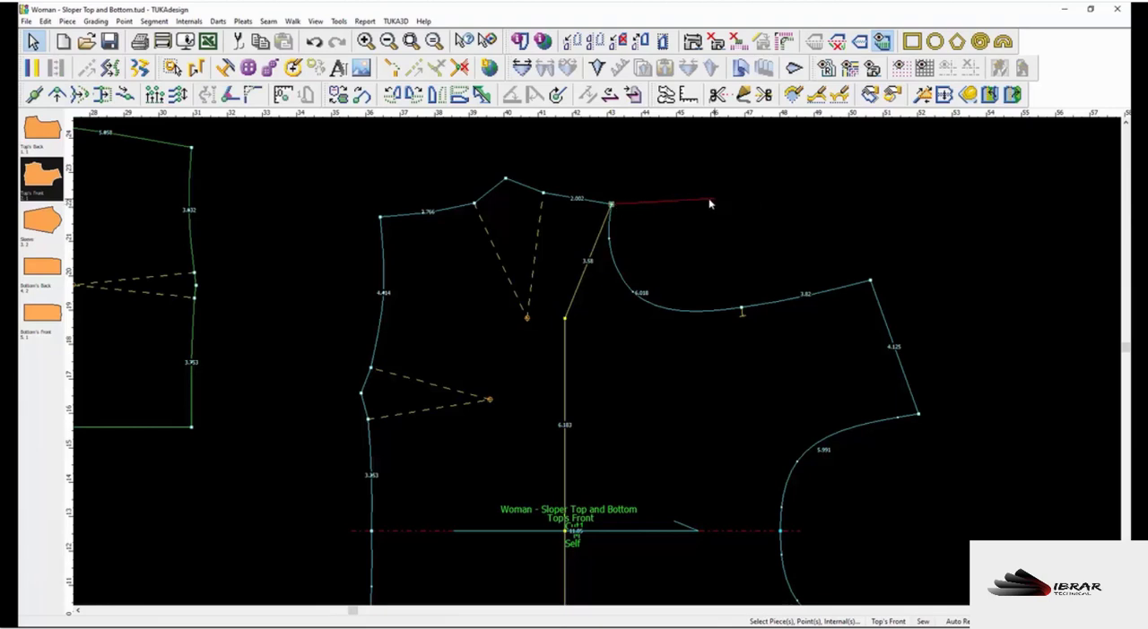
left_click_drag(710, 204, 642, 210)
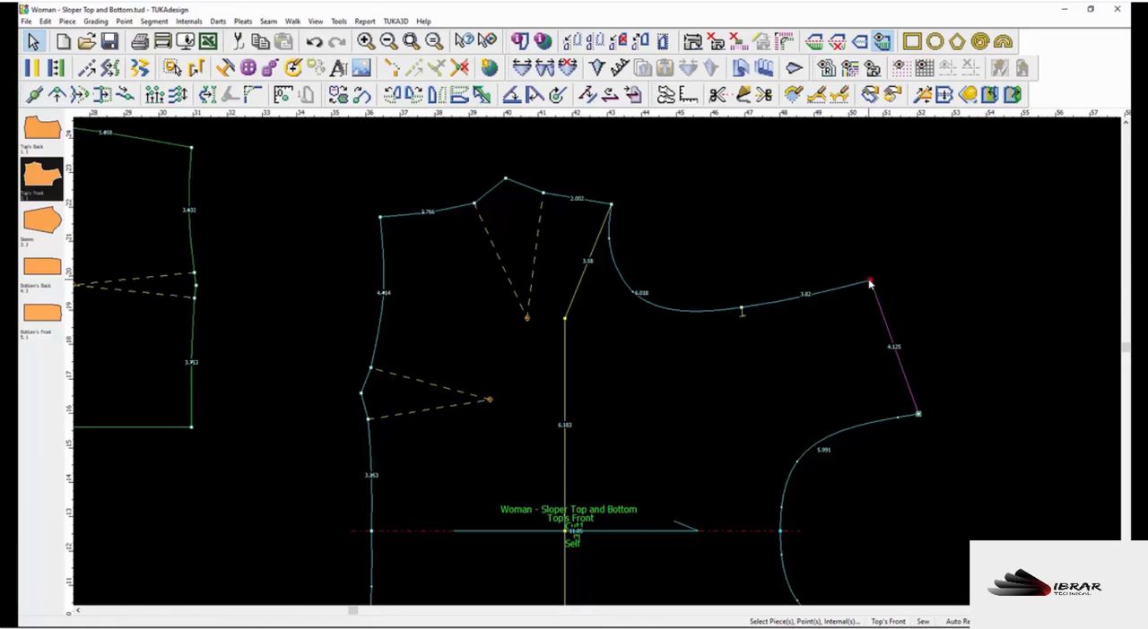
left_click(362, 421)
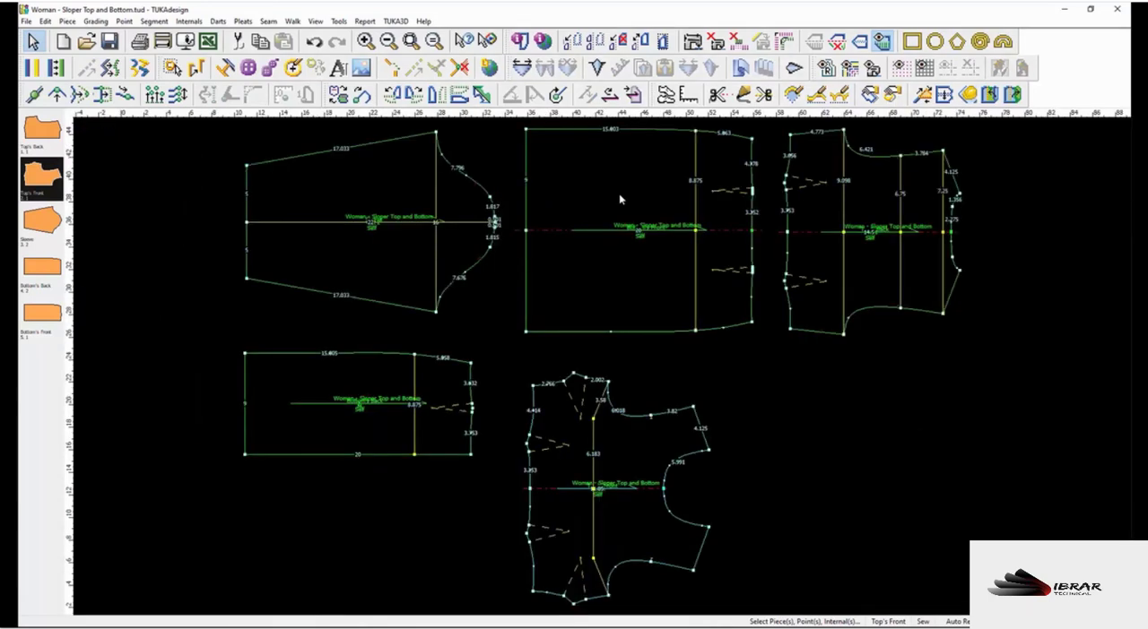
mouse_move(637, 319)
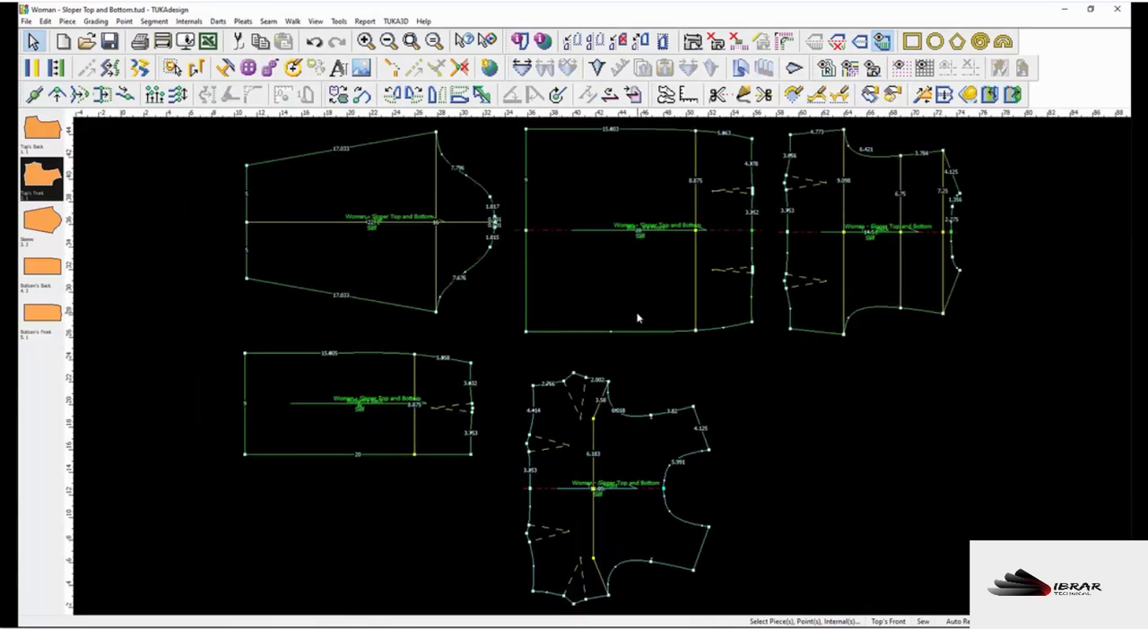
left_click(359, 403)
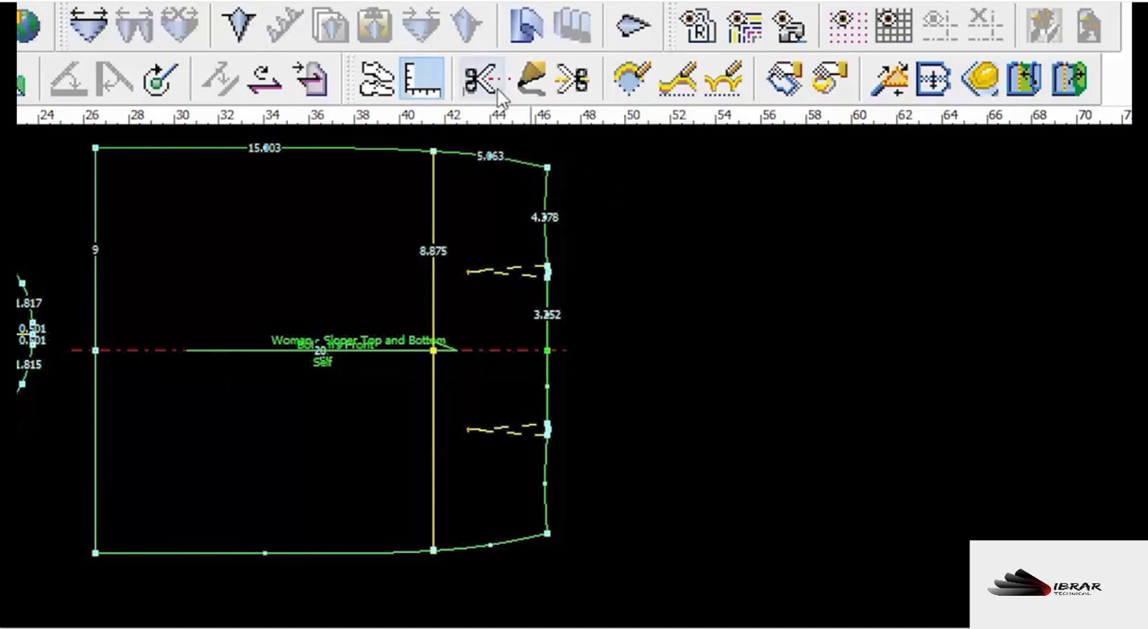
Switch back to the Select tool via the canvas context menu
left_click(480, 80)
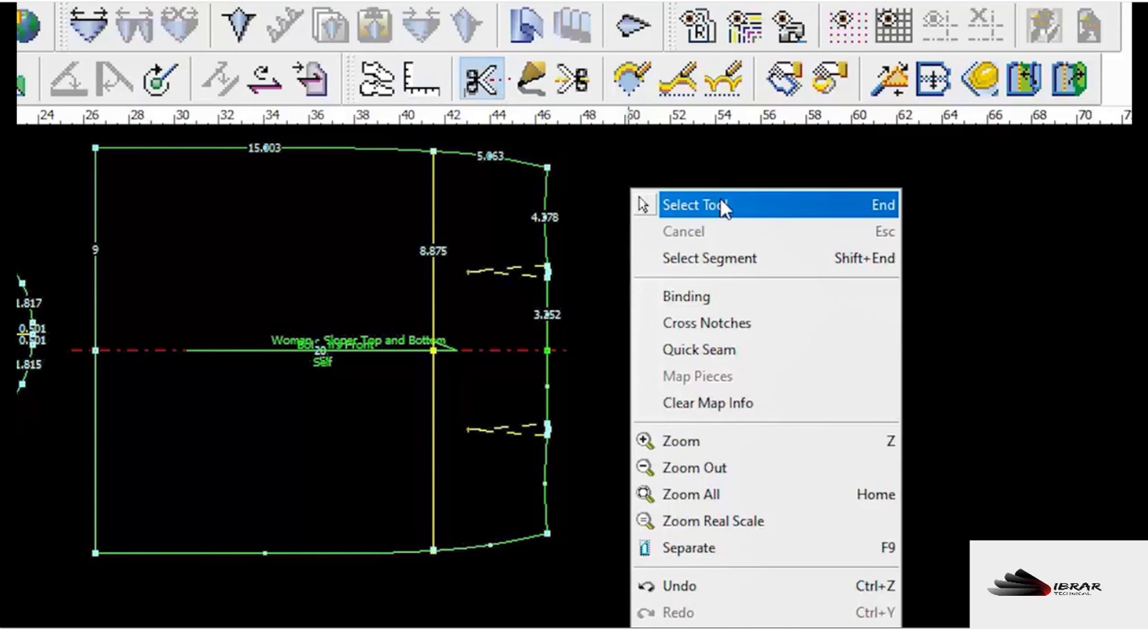
mouse_move(778, 208)
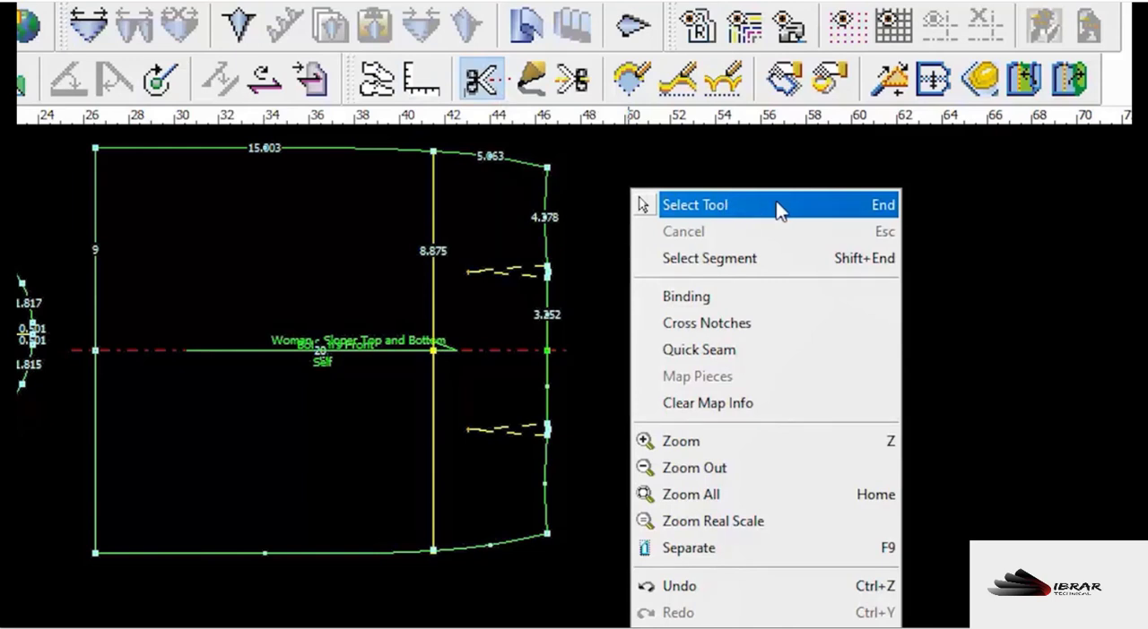
left_click(696, 205)
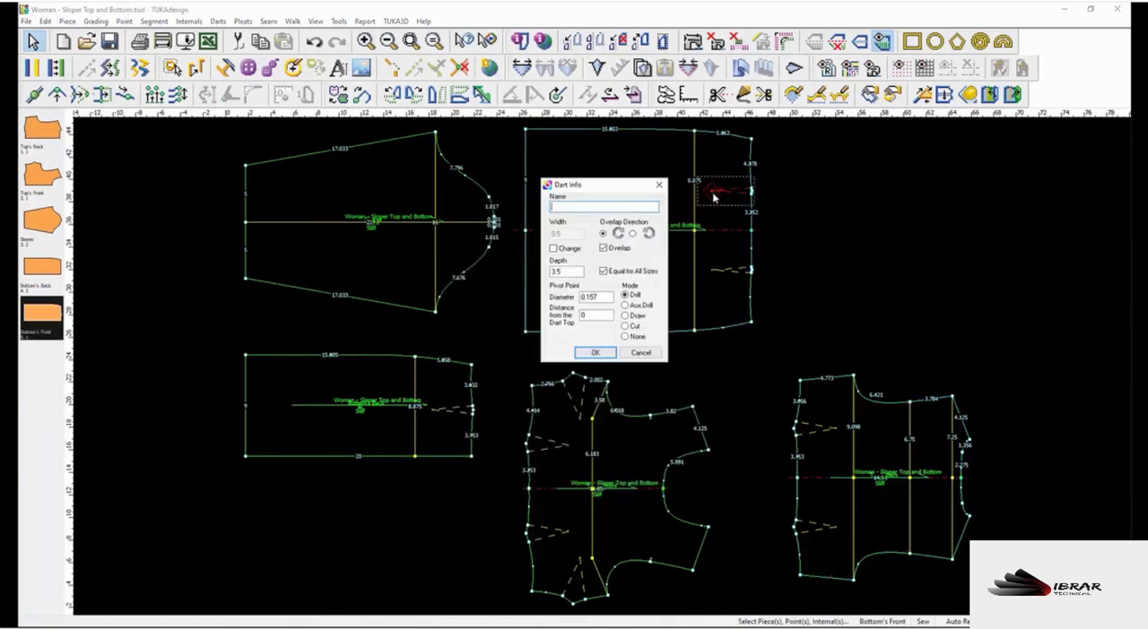
Close the Dart Info dialog and bring up the canvas context menu
left_click(595, 351)
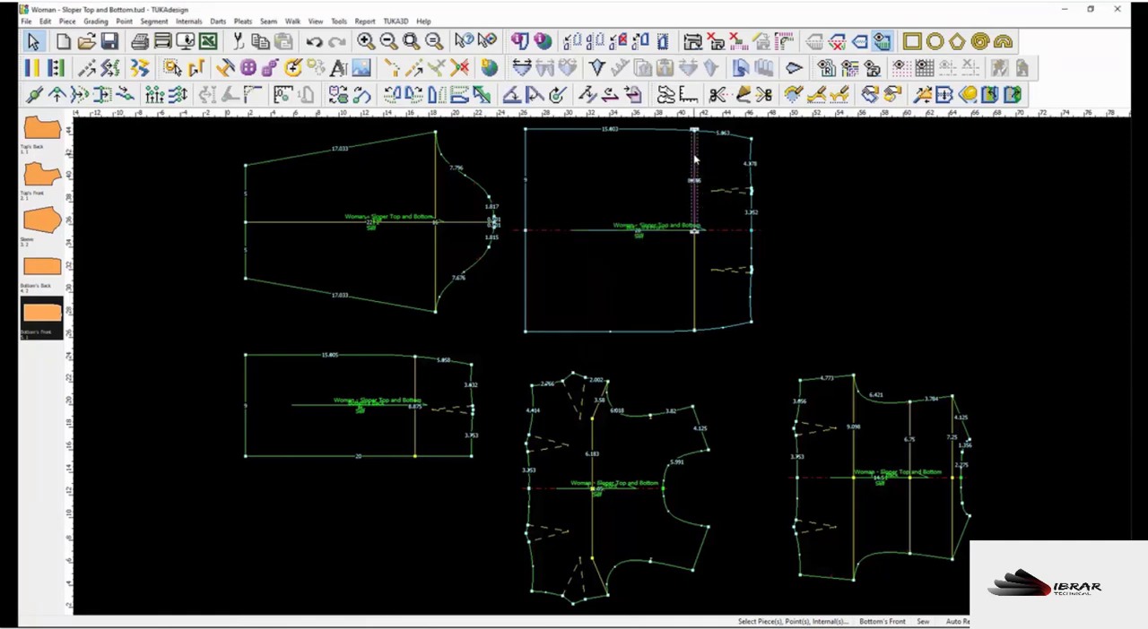
mouse_move(674, 197)
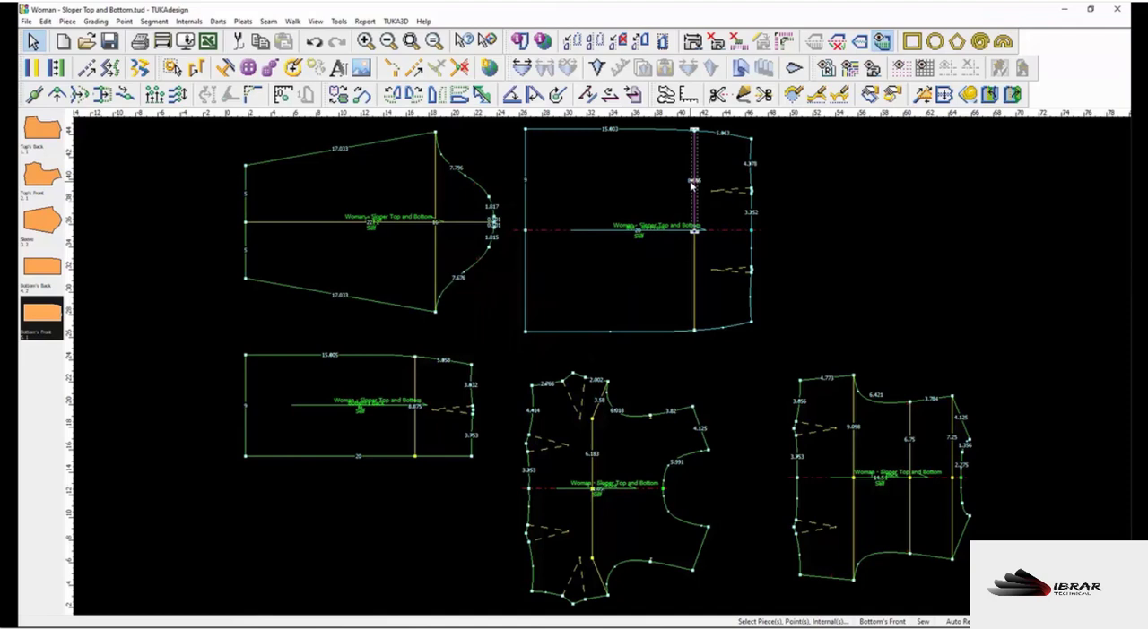
mouse_move(696, 177)
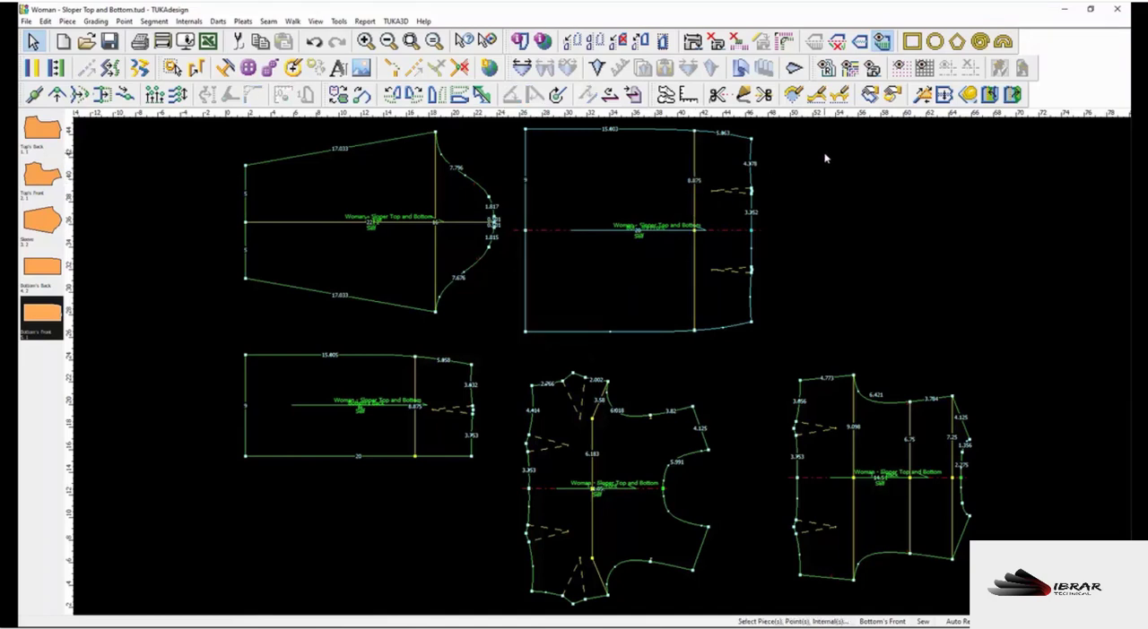
right_click(825, 161)
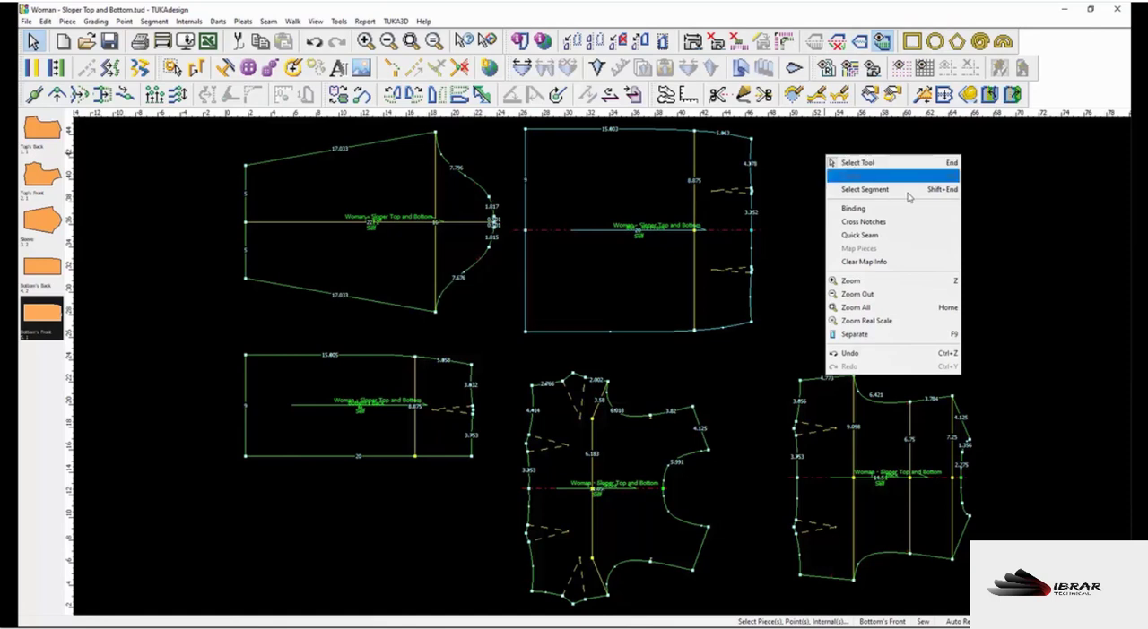